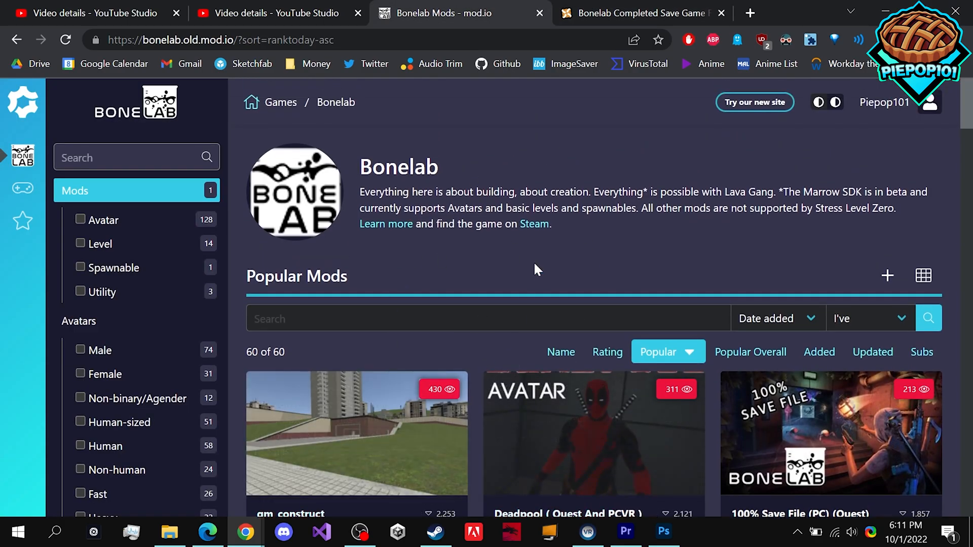
Step: Download the fresnek.deadpool.1.zip release from the Deadpool mod page on mod.io
scroll("down", 3)
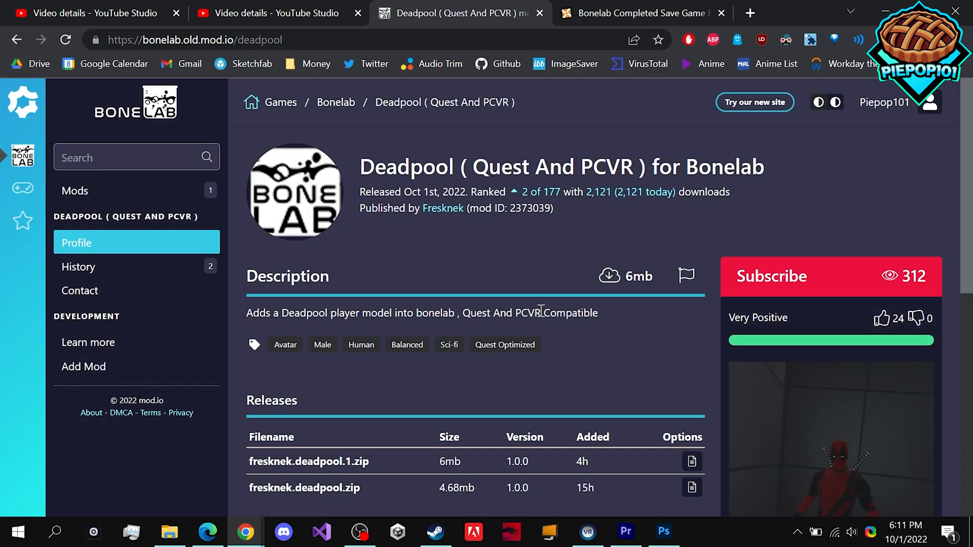
scroll("down", 3)
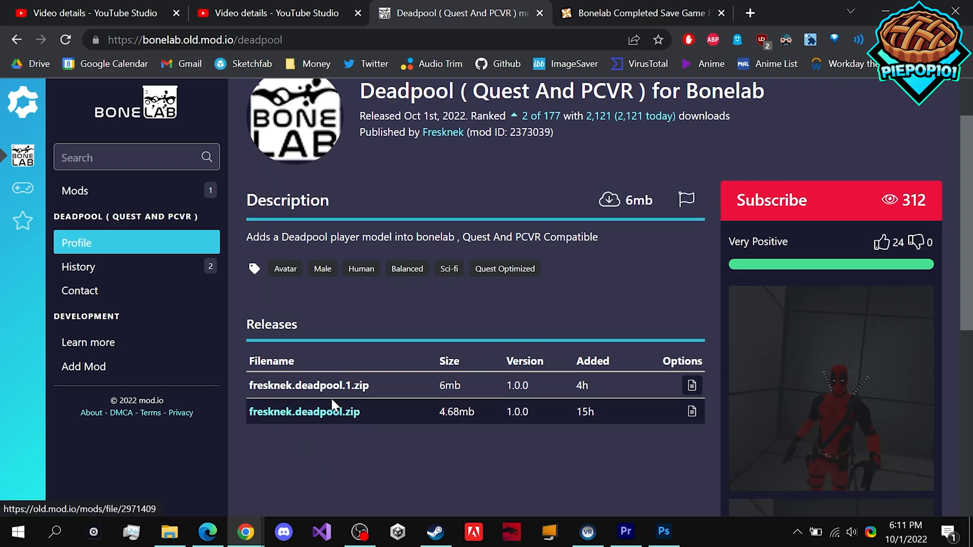
left_click(309, 386)
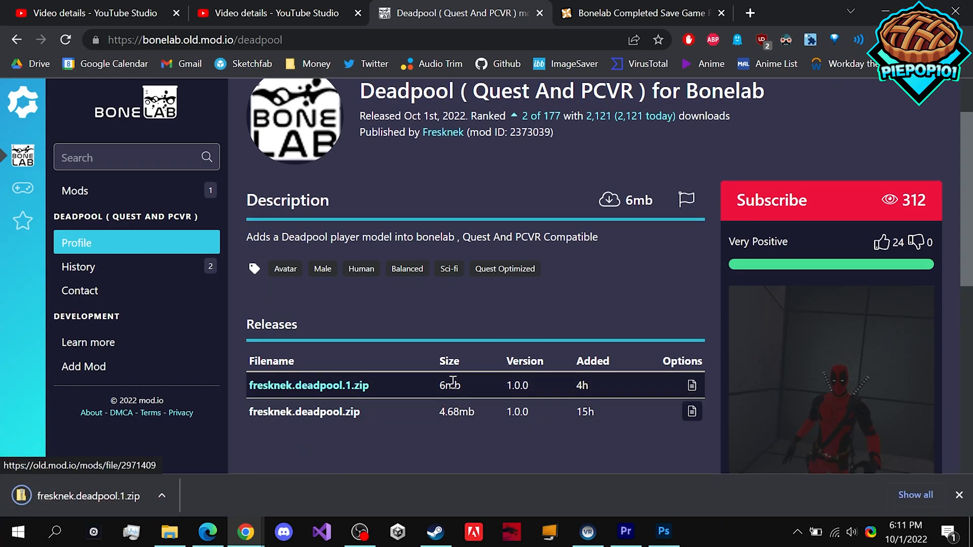
scroll("down", 3)
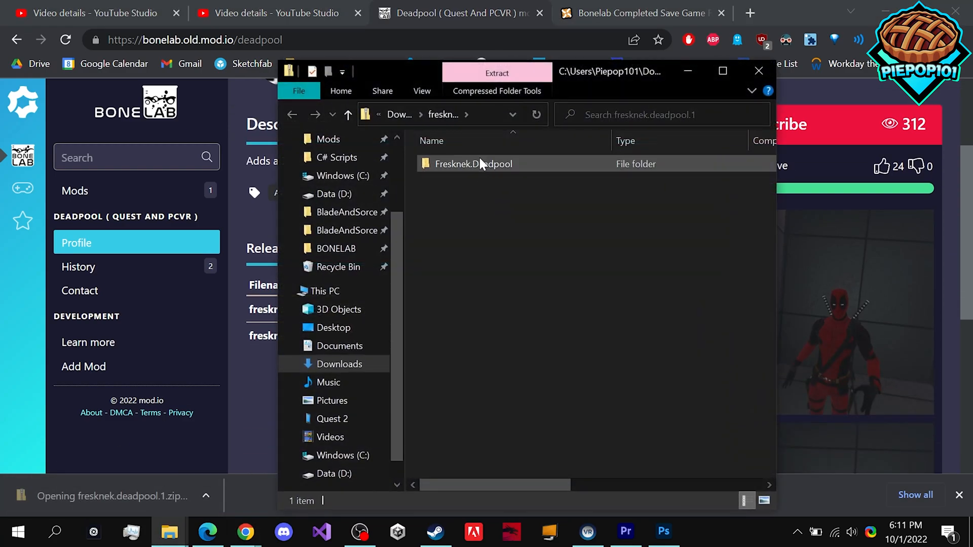
Step: Open the Fresnek.Deadpool folder inside the downloaded Deadpool zip
double_click(473, 164)
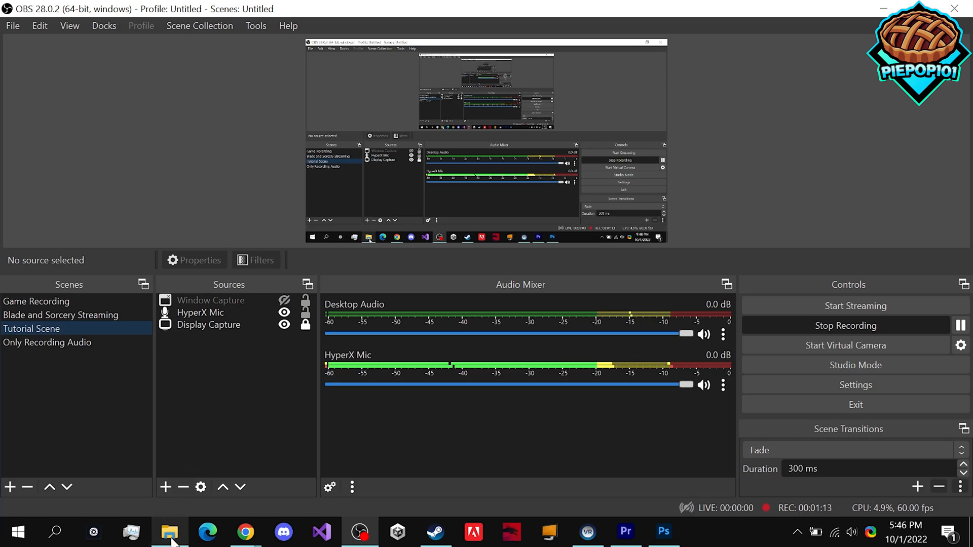
Step: Launch File Explorer from the Start menu search for 'file'
left_click(169, 532)
type("fil")
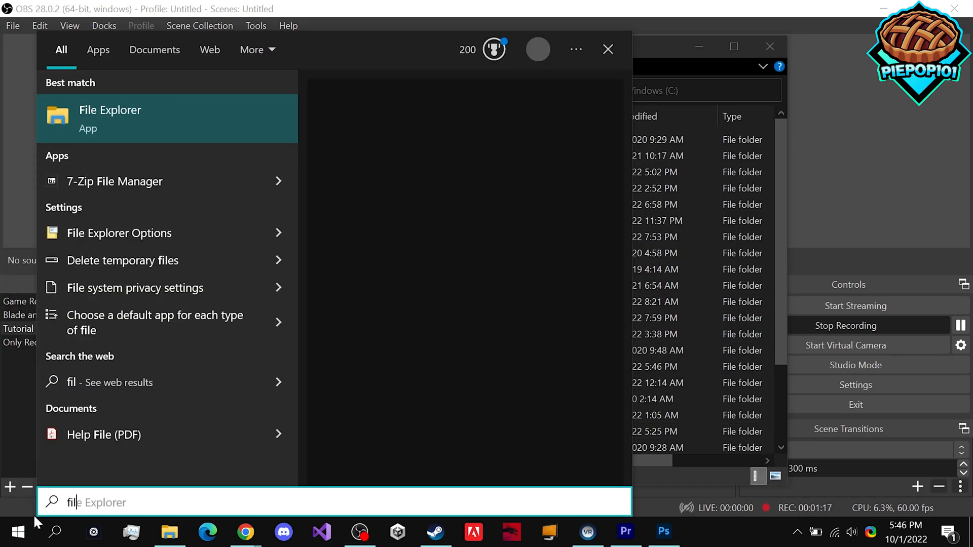
left_click(110, 119)
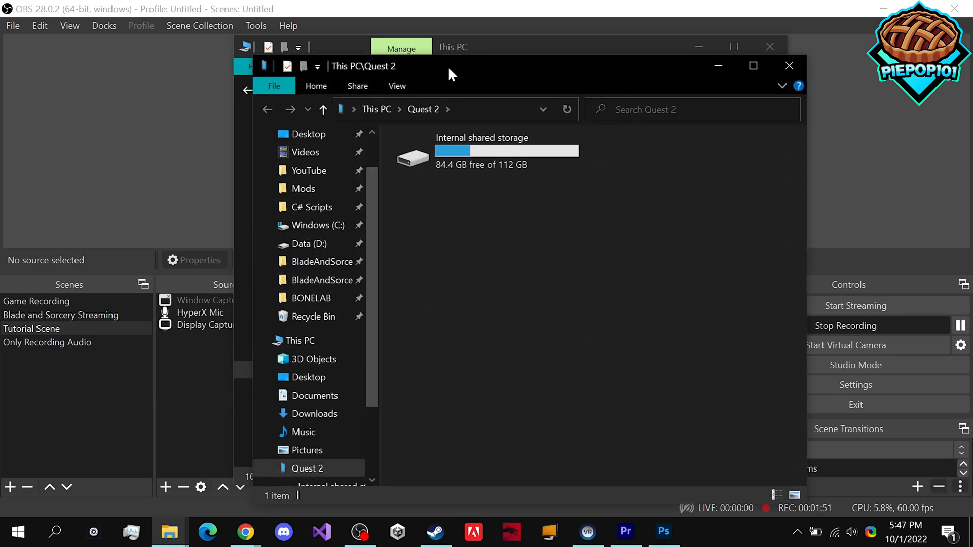
Step: Browse Quest 2 to Android/data/com.StressLevelZero.BONELAB/files/Mods, then open the slot_0.save zip
left_click(453, 46)
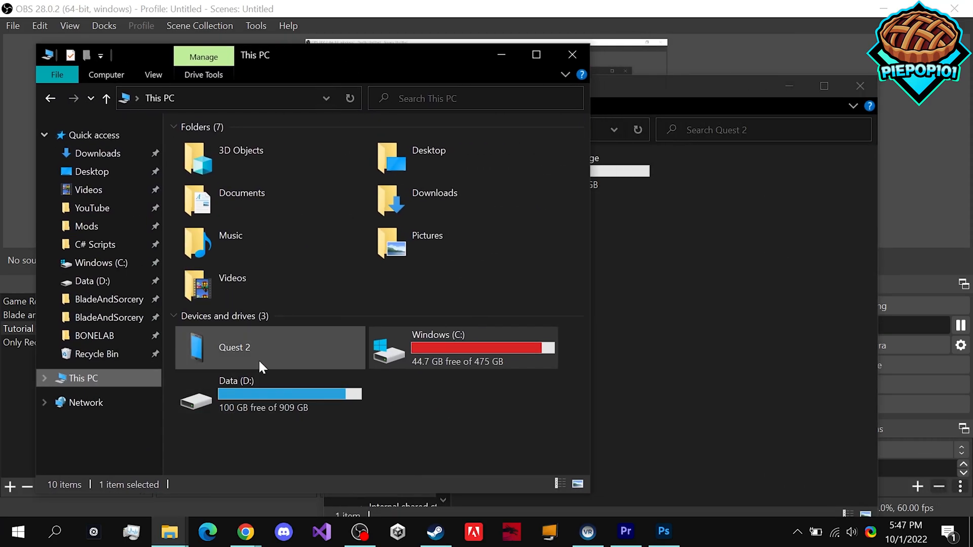
double_click(234, 348)
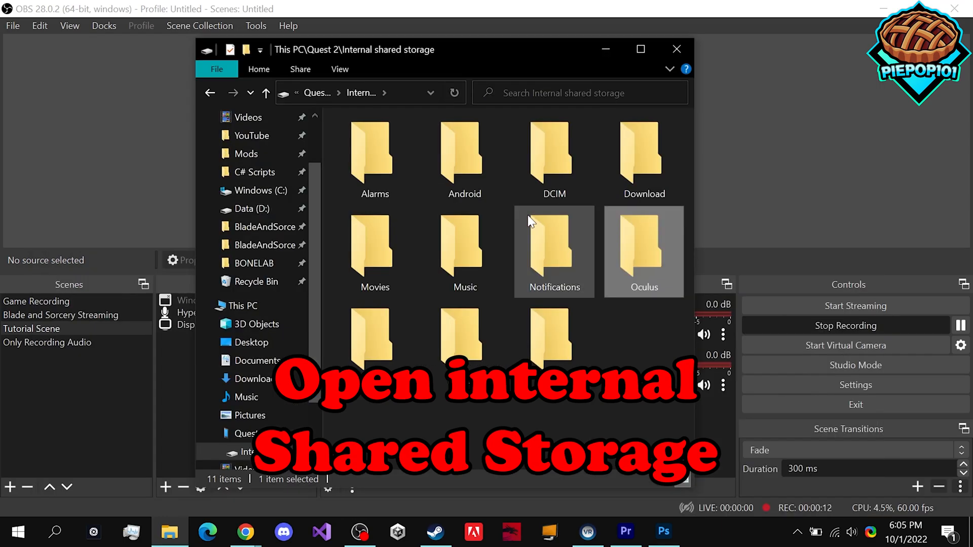
double_click(464, 153)
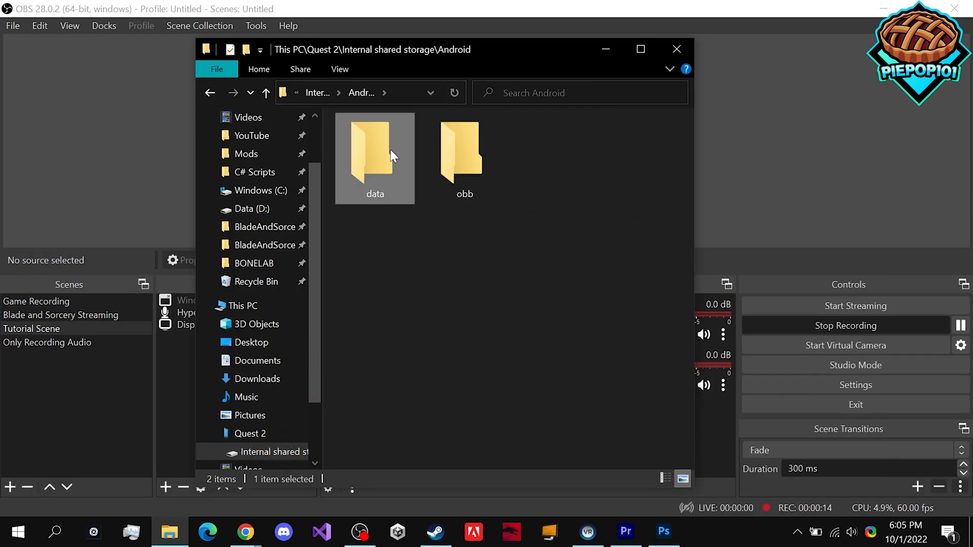
double_click(375, 151)
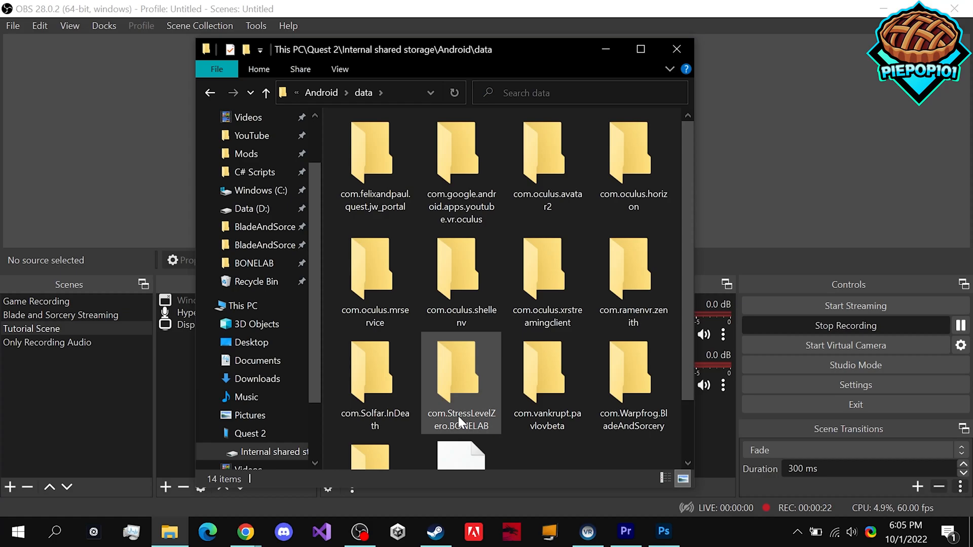
double_click(461, 372)
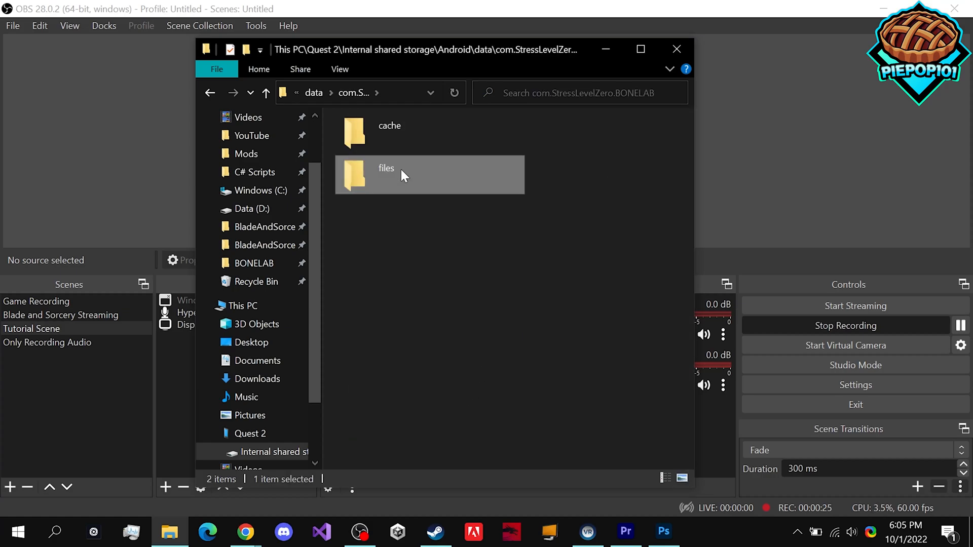
double_click(386, 171)
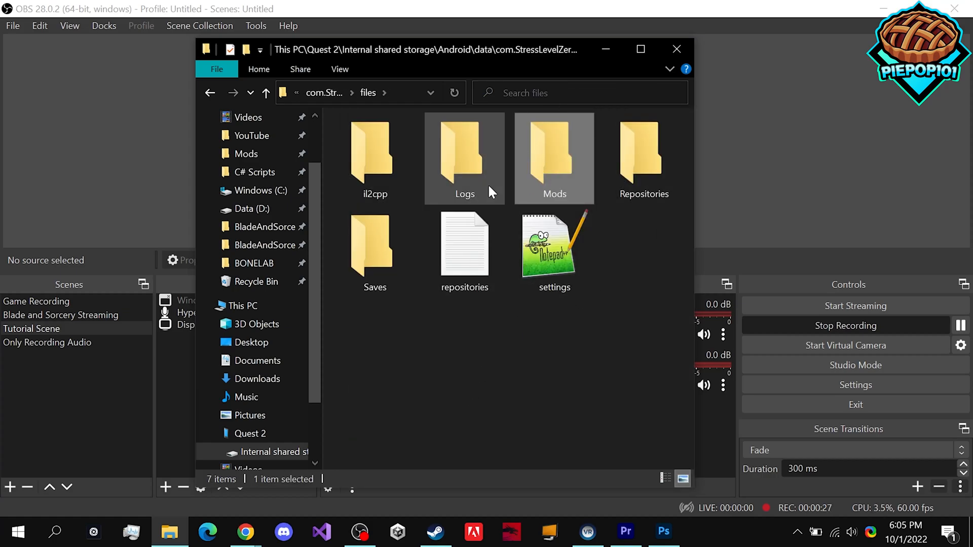
double_click(553, 152)
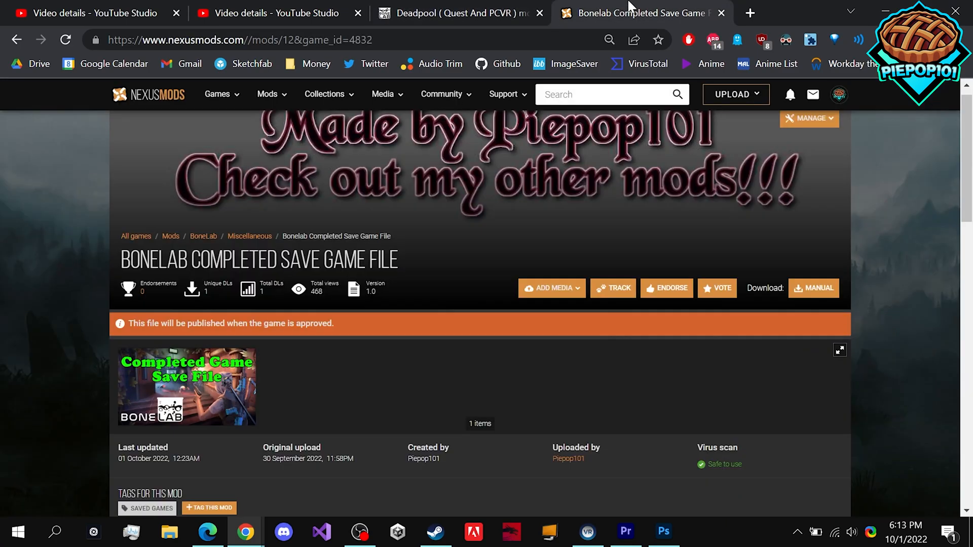
left_click(188, 316)
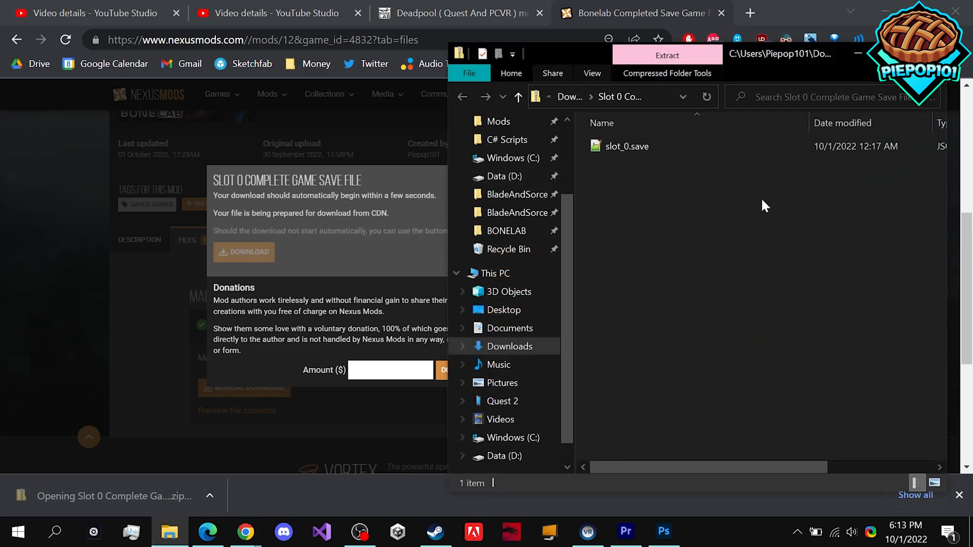
Step: Drag the slot_0.save zip window toward the centre of the screen
left_click(627, 146)
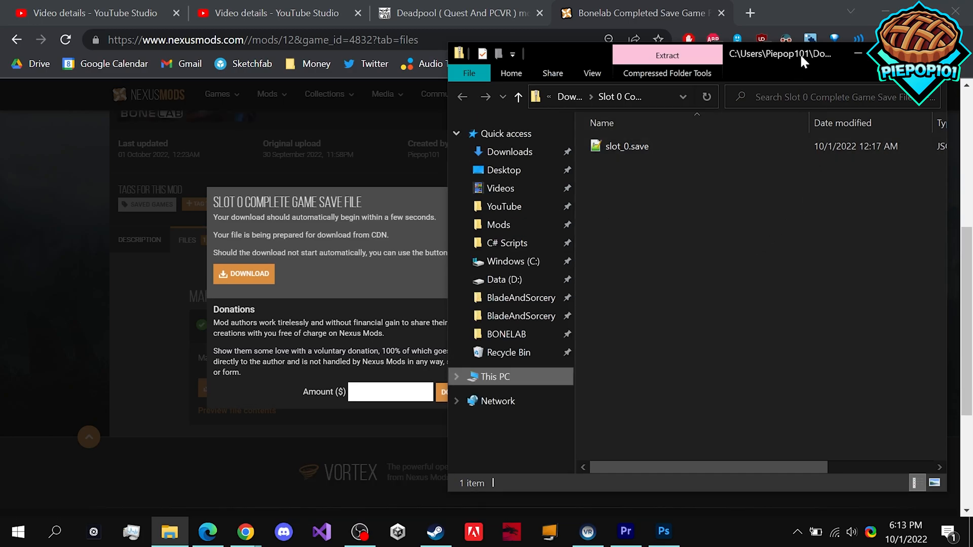
left_click_drag(801, 54, 587, 54)
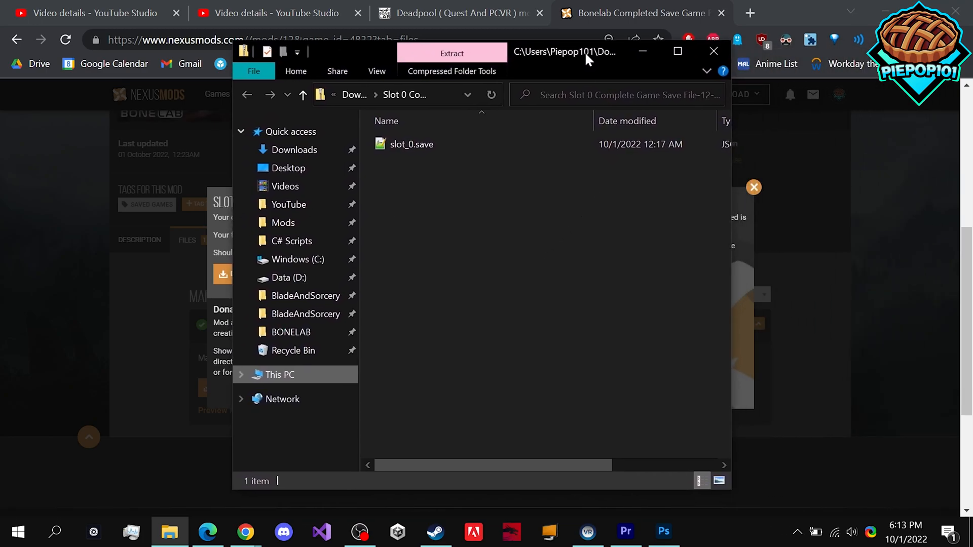